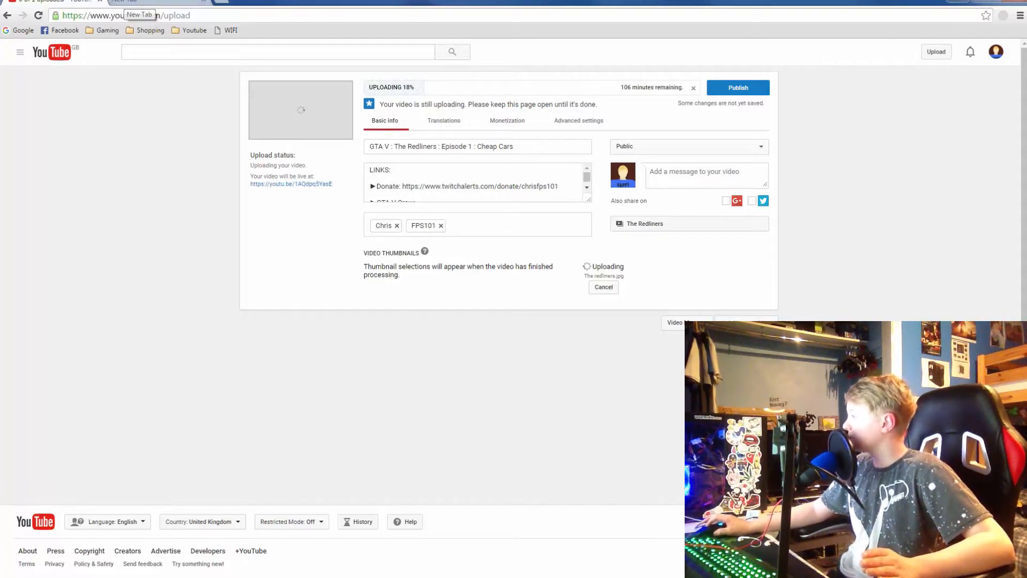
- Open a new Chrome tab showing most-visited sites while the YouTube upload continues
left_click(134, 2)
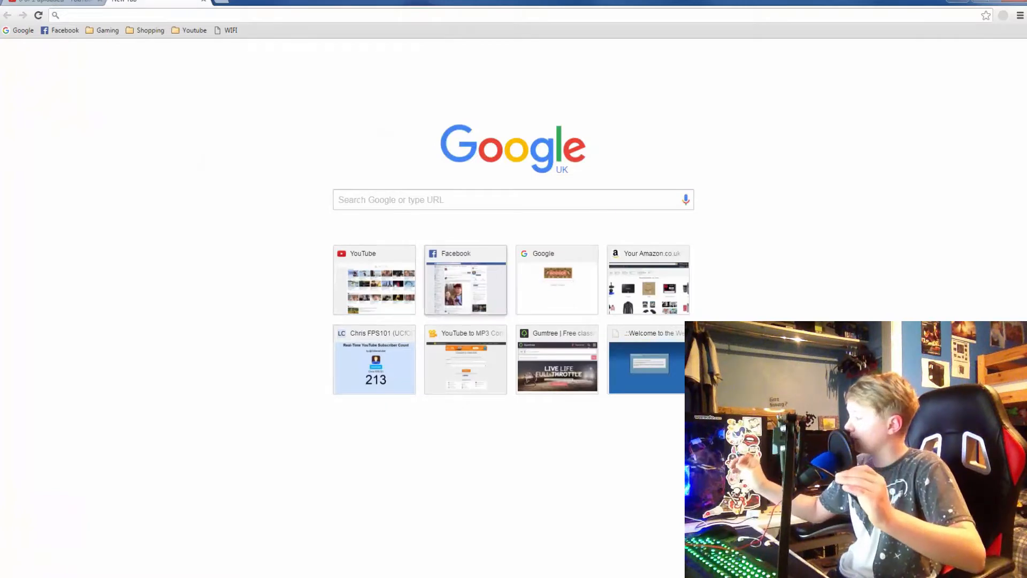